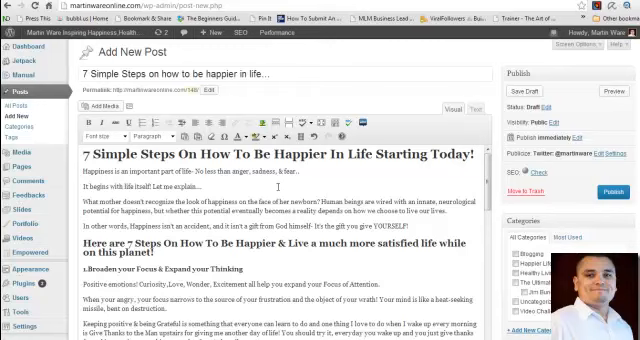
mouse_move(293, 96)
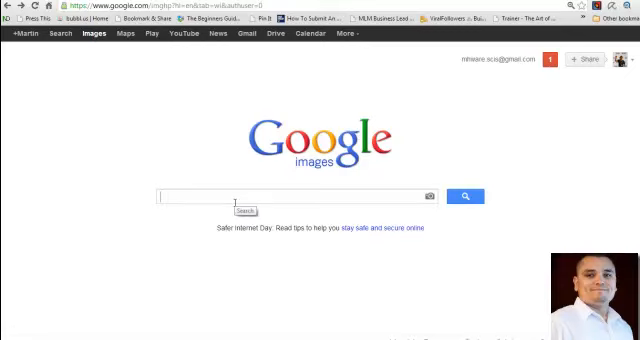
Search Google Images for 'smile' and copy the grinning smiley's image address
type("smile")
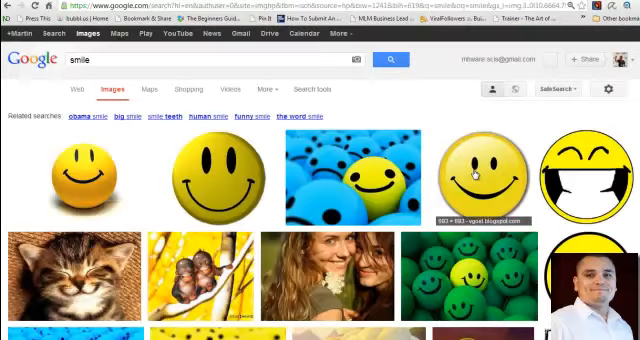
scroll("down", 3)
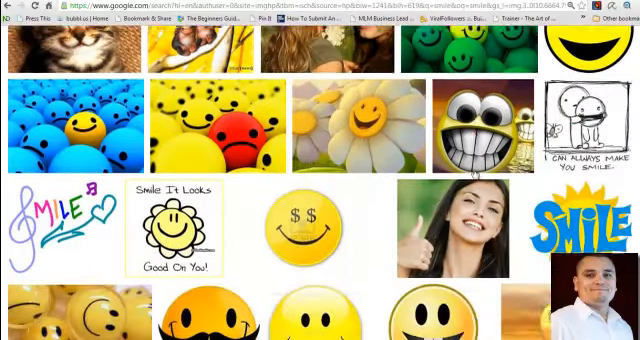
scroll("down", 3)
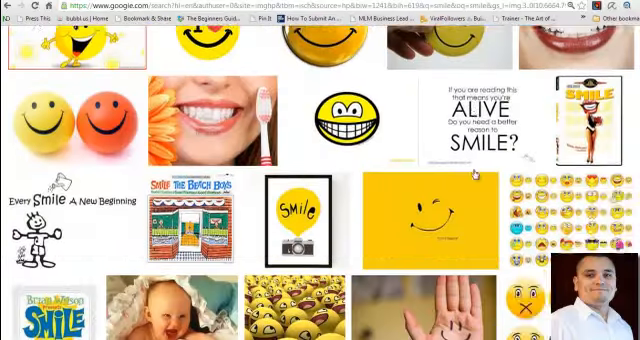
scroll("down", 3)
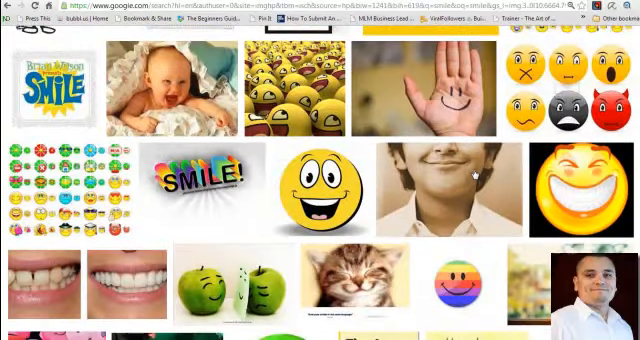
scroll("down", 3)
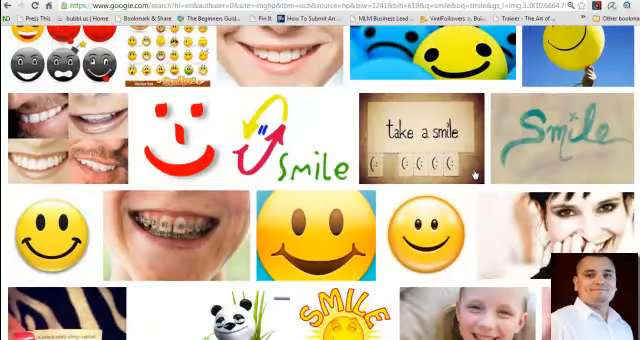
scroll("down", 3)
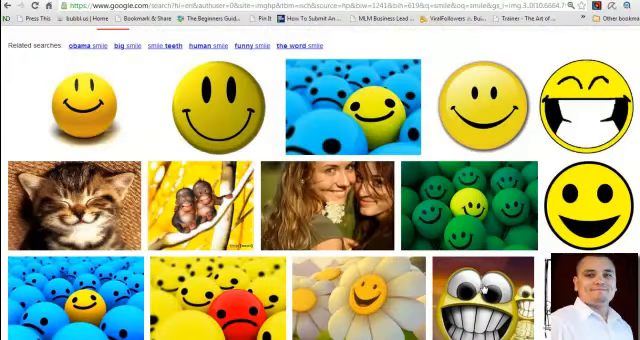
right_click(478, 105)
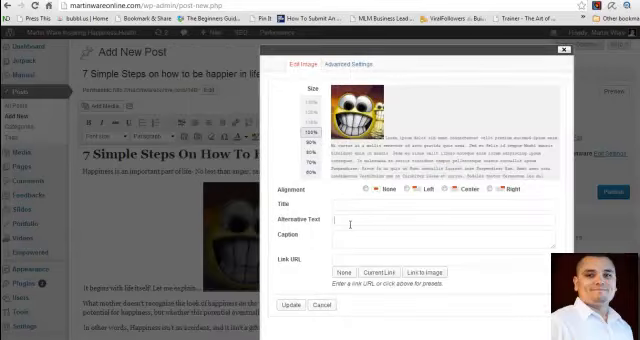
Give the smiley image title and alt text 'How to be happier in life' and caption 'Smile!'
type("How to be happier in life")
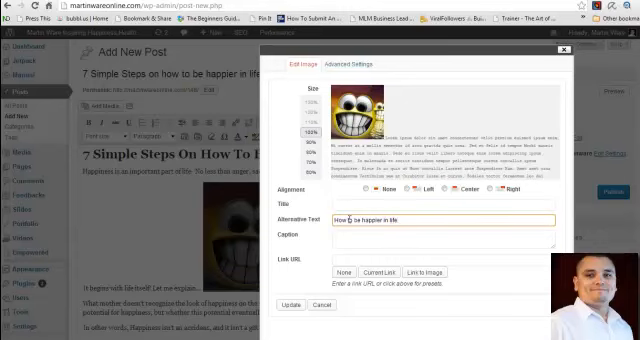
triple_click(410, 216)
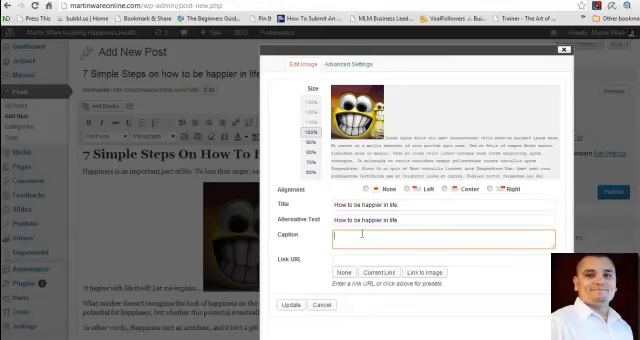
type("Smile!")
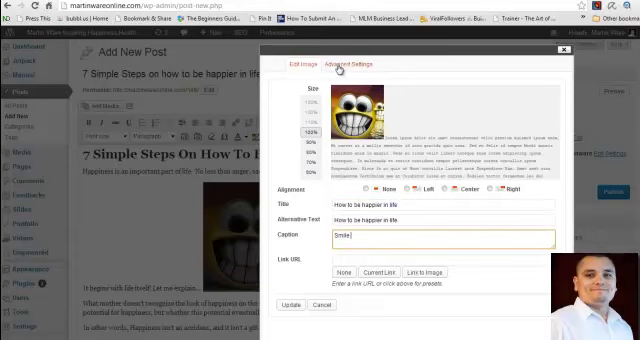
Set the smiley image's advanced properties (value 4), update, and review the post layout
left_click(350, 64)
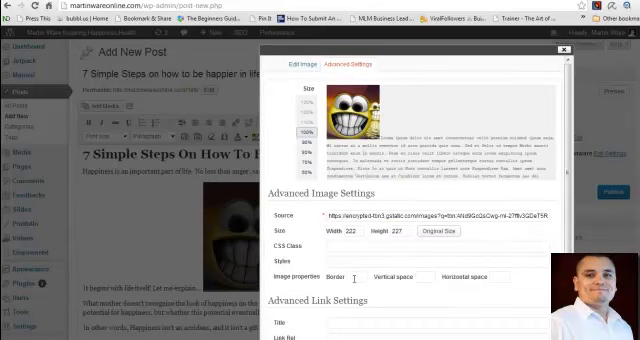
type("4")
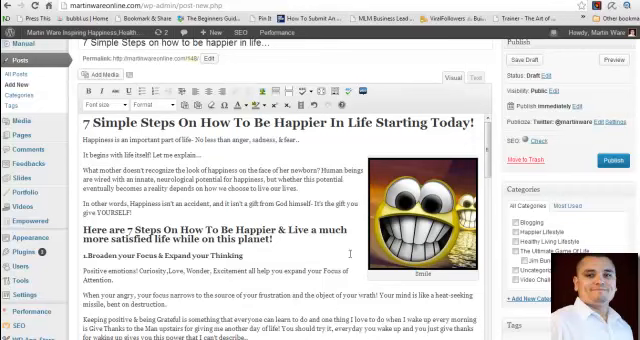
scroll("down", 3)
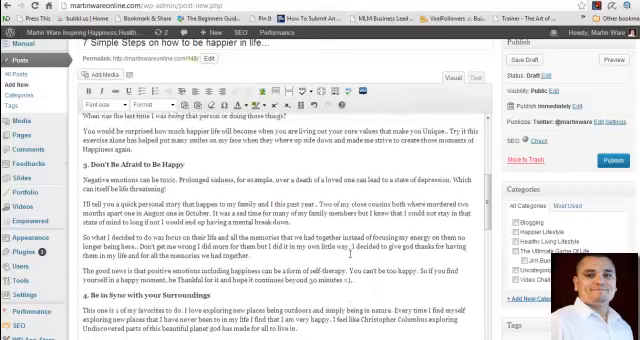
scroll("down", 3)
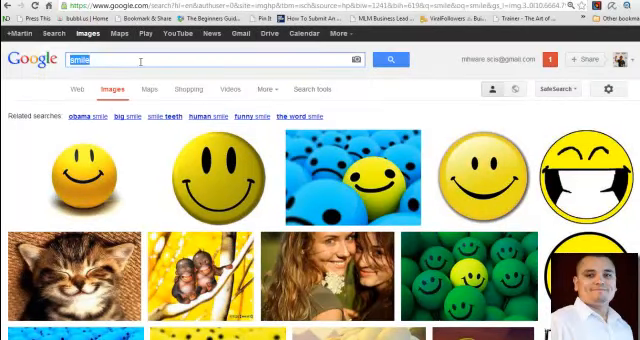
Search Google Images for 'nature' and copy a landscape picture's image address
type("nature")
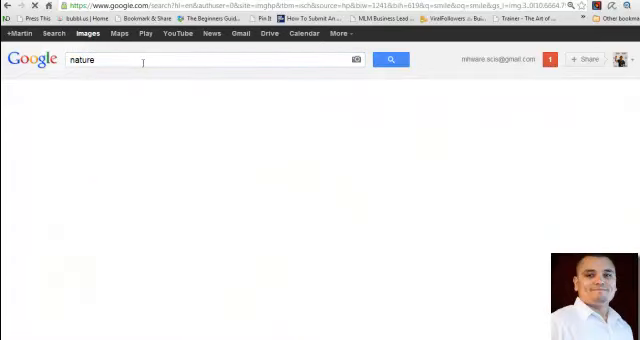
left_click(390, 59)
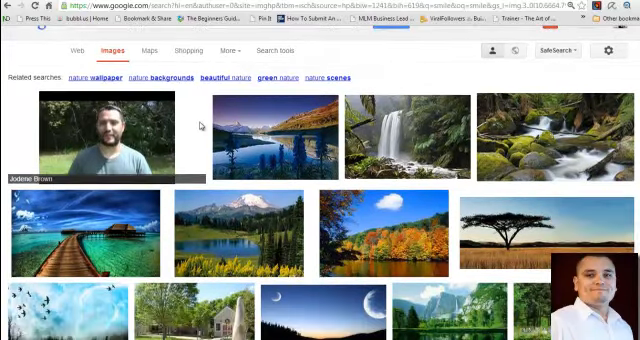
scroll("down", 3)
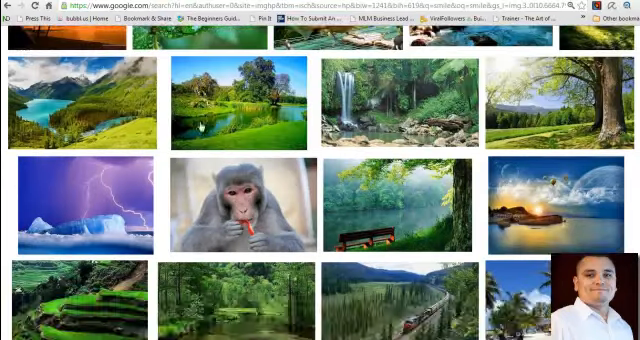
scroll("down", 3)
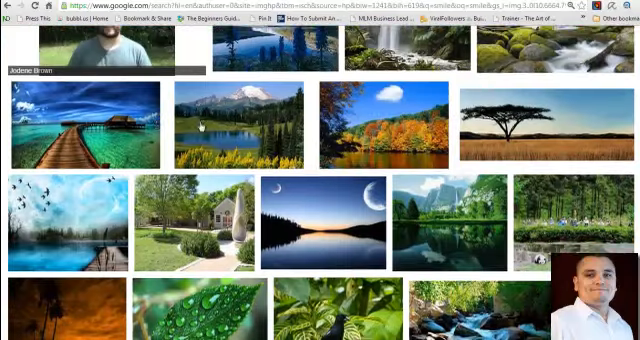
right_click(70, 140)
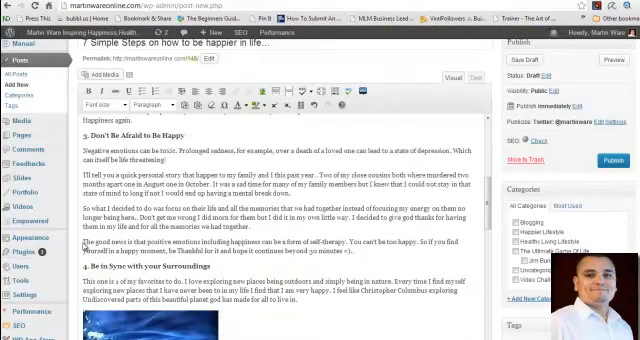
Insert the tropical pier image under section 4 with alt text beginning 'How to live a happier'
scroll("down", 3)
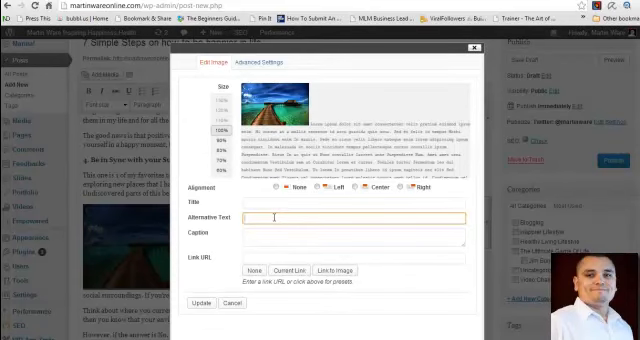
type("Ha")
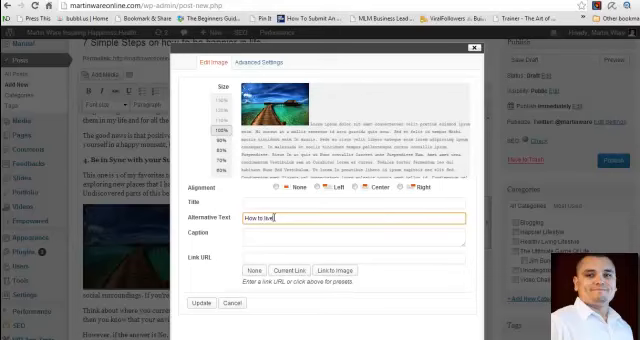
type("a happier")
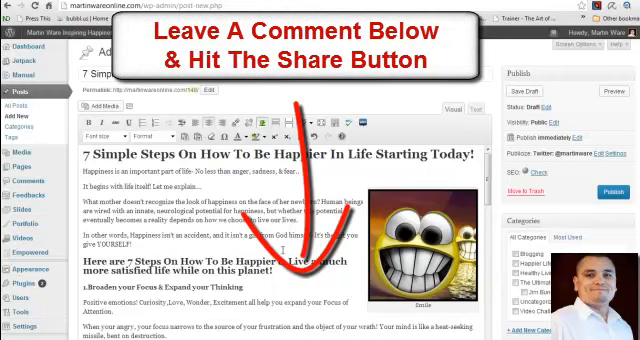
scroll("down", 3)
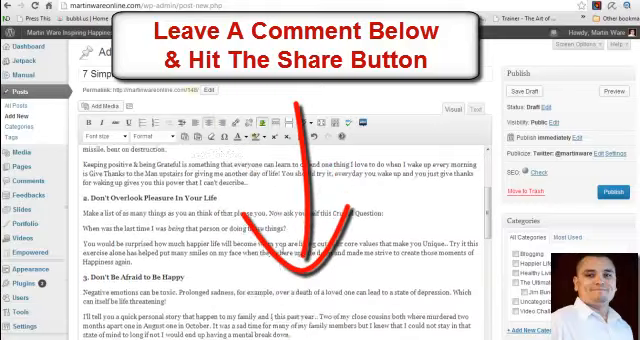
scroll("down", 3)
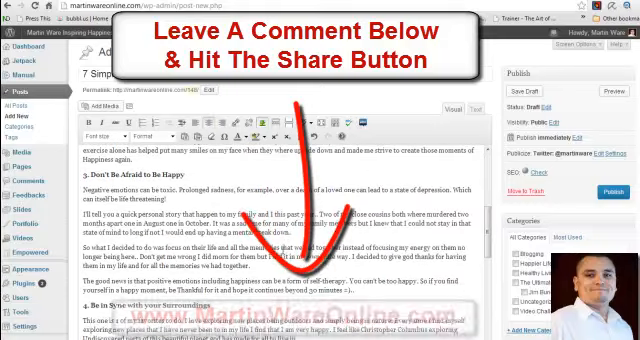